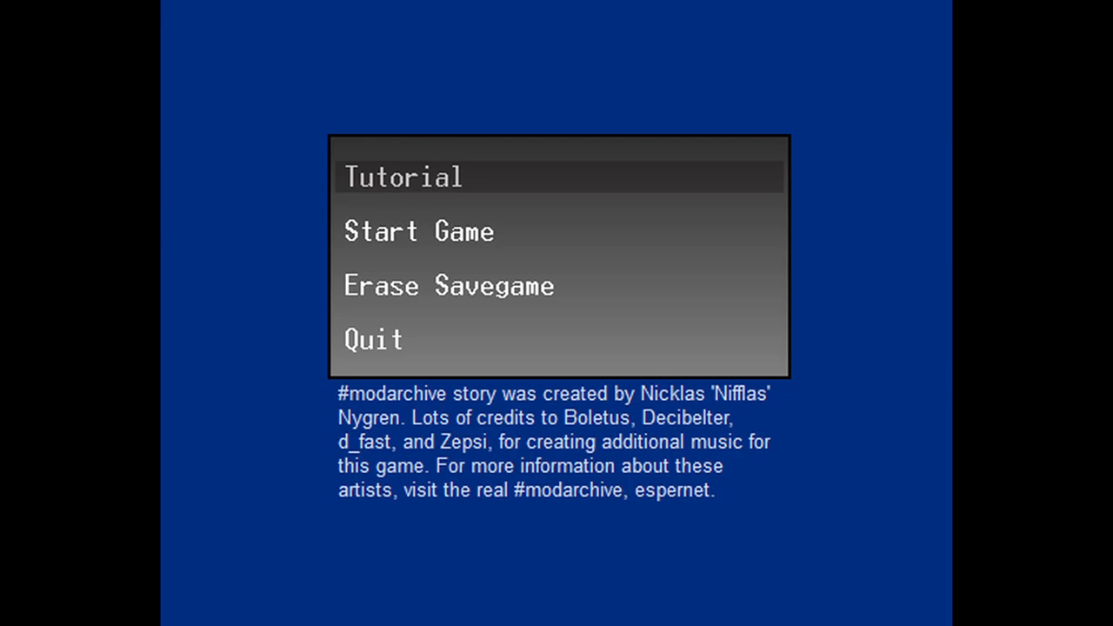
Step: Navigate the opening menu and confirm until the pink ball's #modarchive story intro appears
{"action": "key", "text": "Down"}
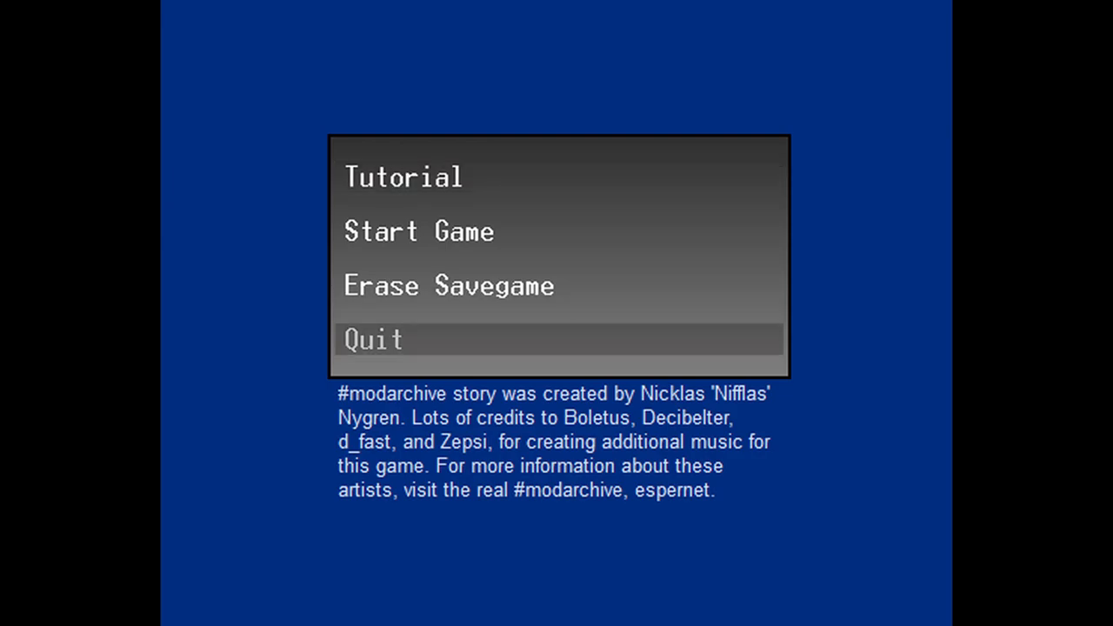
{"action": "key", "text": "up"}
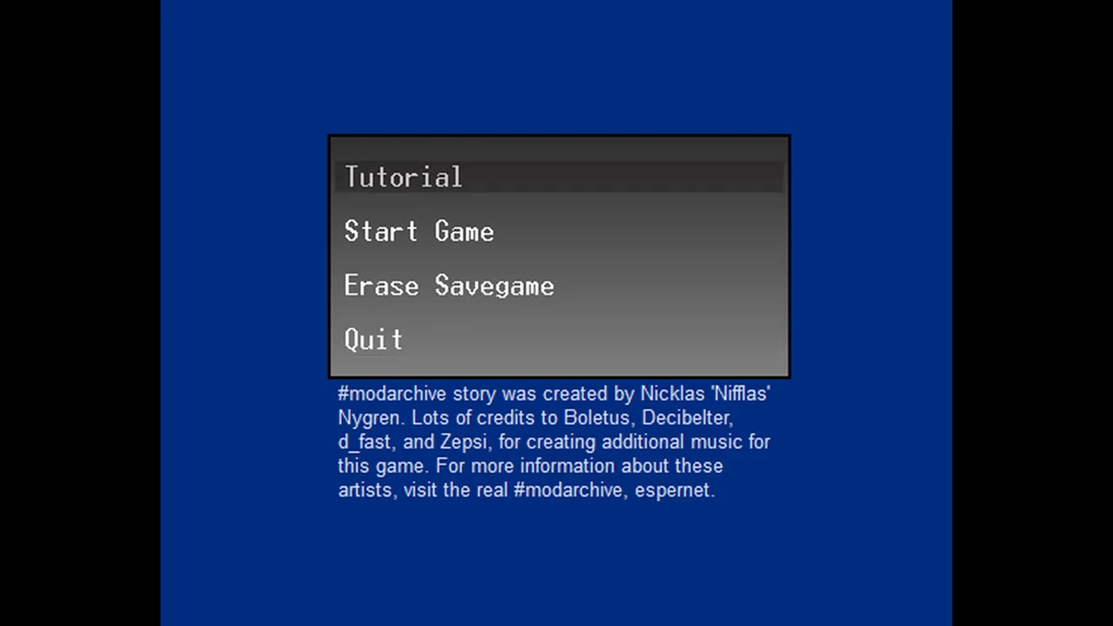
{"action": "mouse_move", "coordinate": [452, 189]}
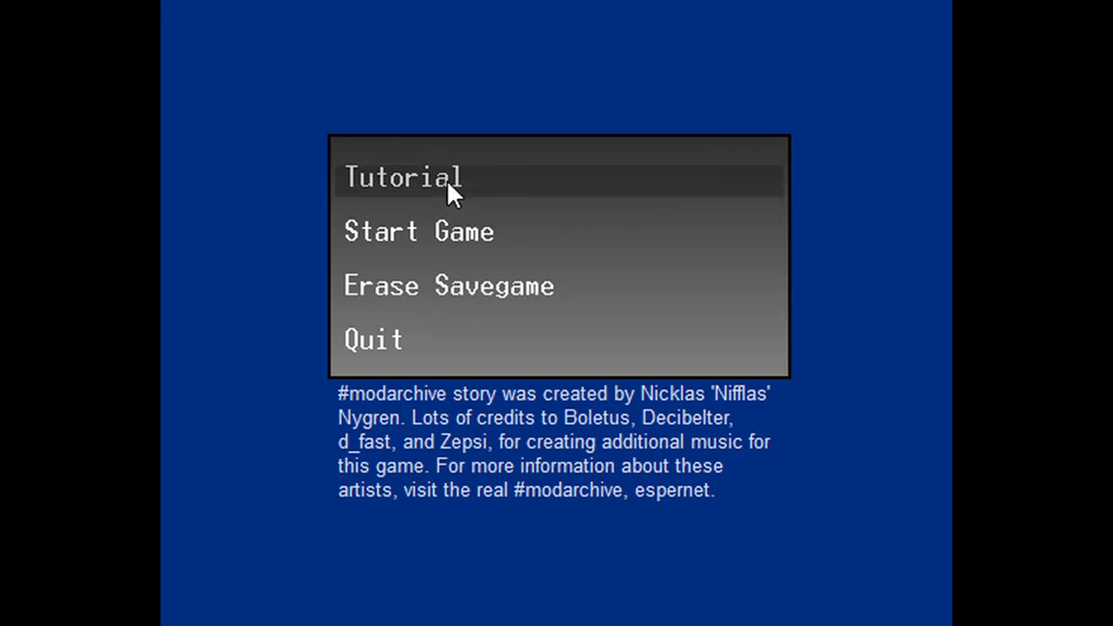
{"action": "mouse_move", "coordinate": [413, 347]}
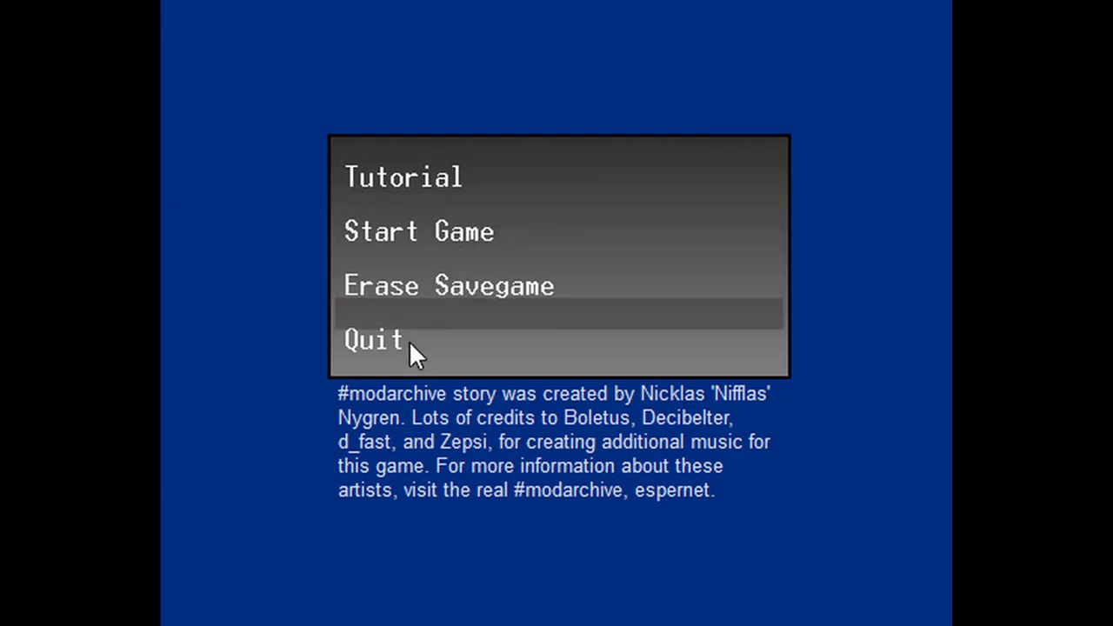
{"action": "left_click", "coordinate": [403, 177]}
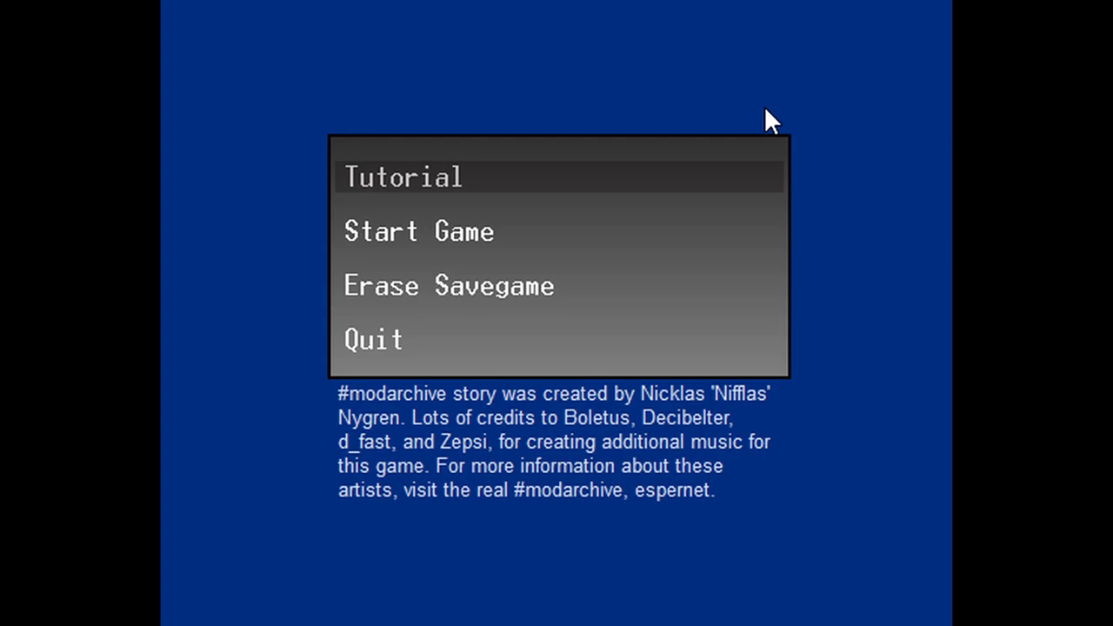
{"action": "mouse_move", "coordinate": [435, 209]}
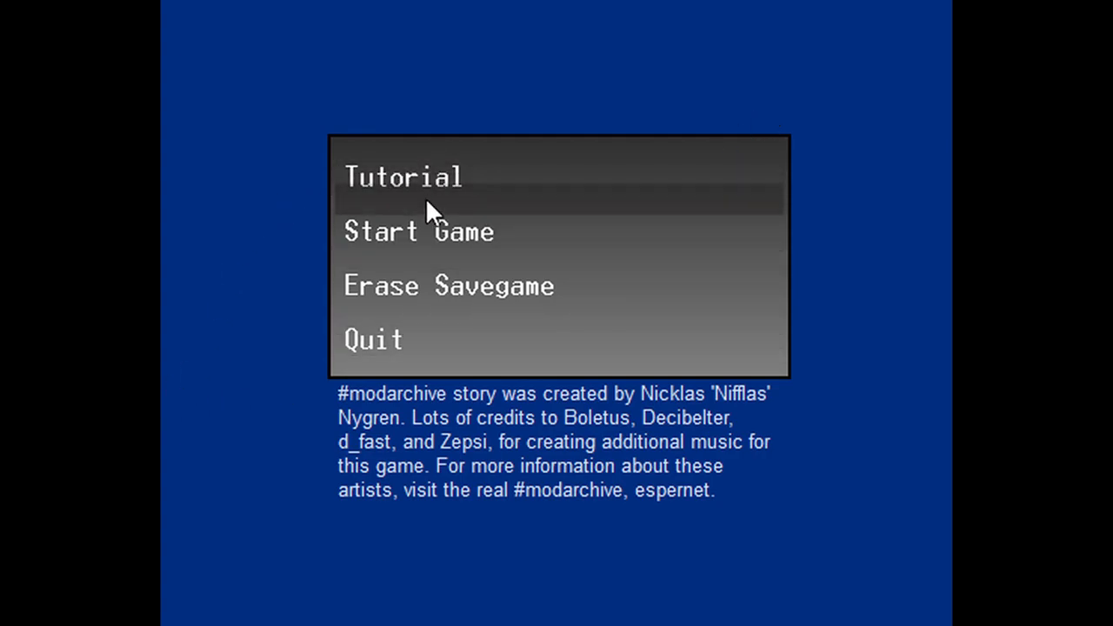
{"action": "left_click", "coordinate": [402, 176]}
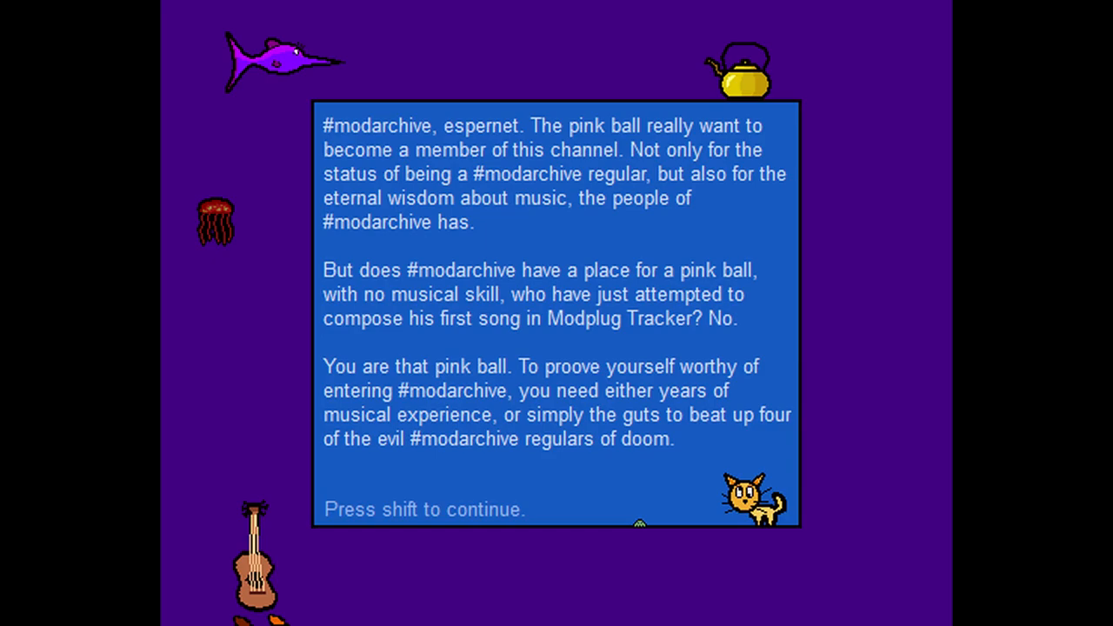
{"action": "key", "text": "shift"}
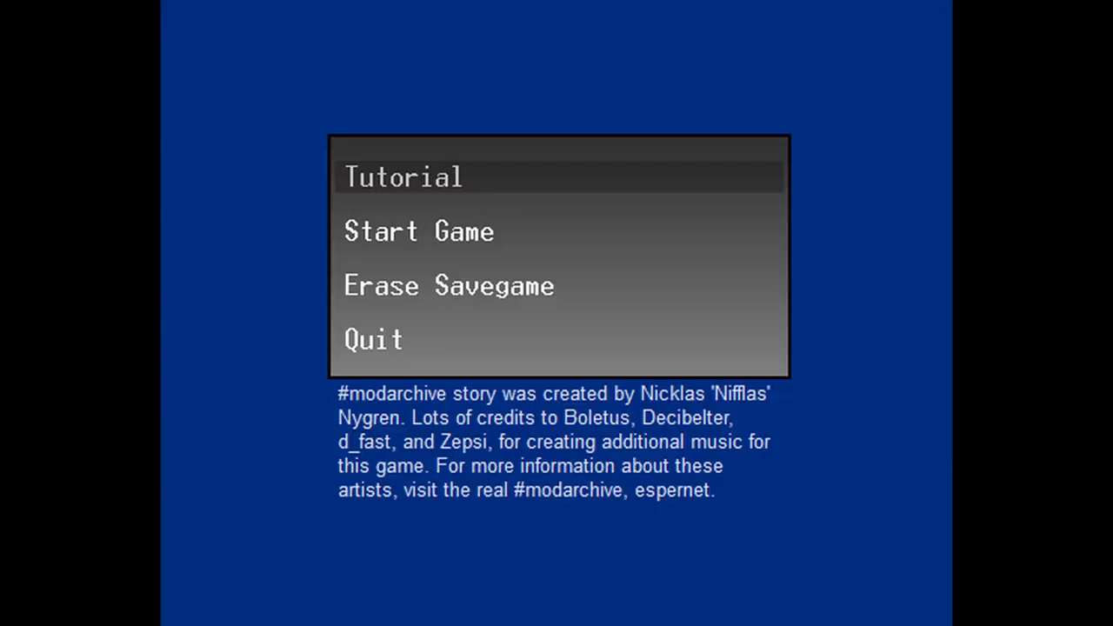
Step: Choose Start Game and skip the intro text to reach the Gryphon Forest briefing
{"action": "left_click", "coordinate": [402, 176]}
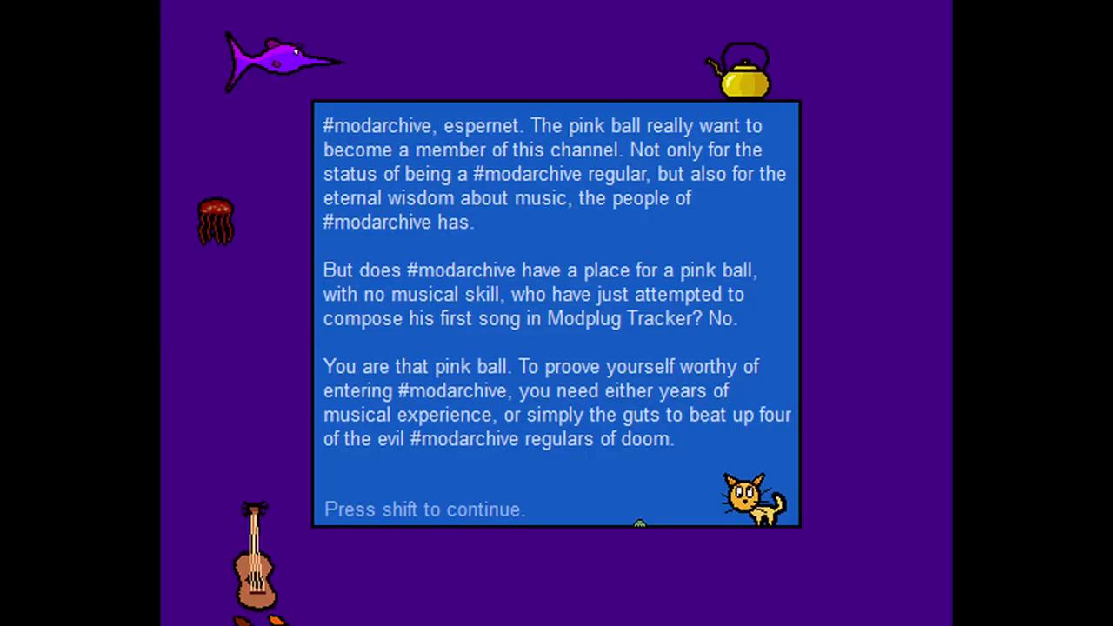
{"action": "key", "text": "shift"}
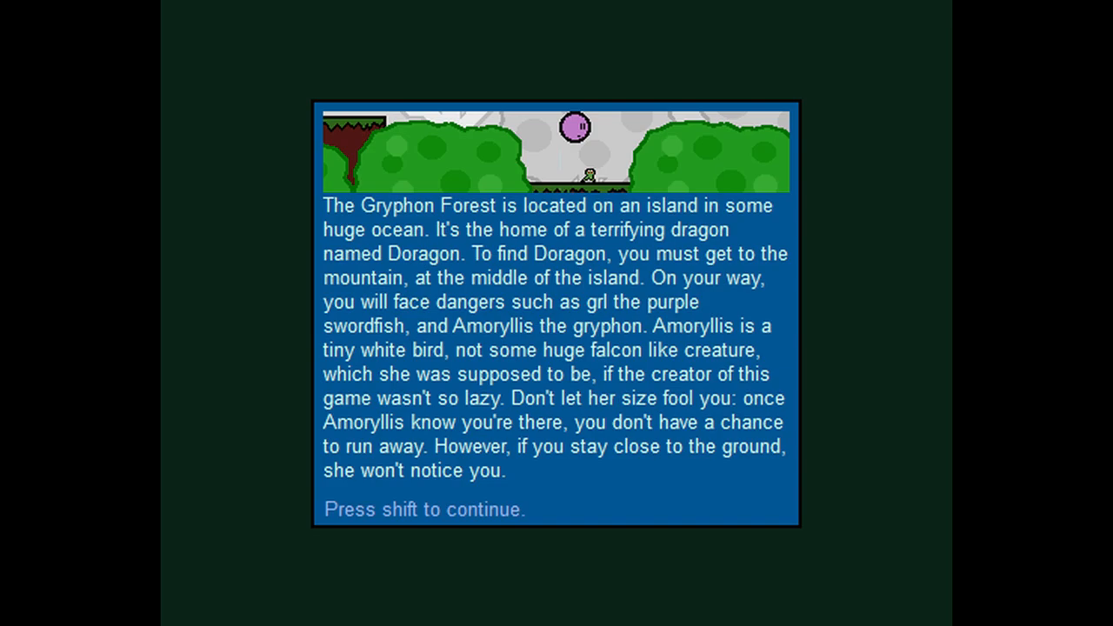
{"action": "key", "text": "shift"}
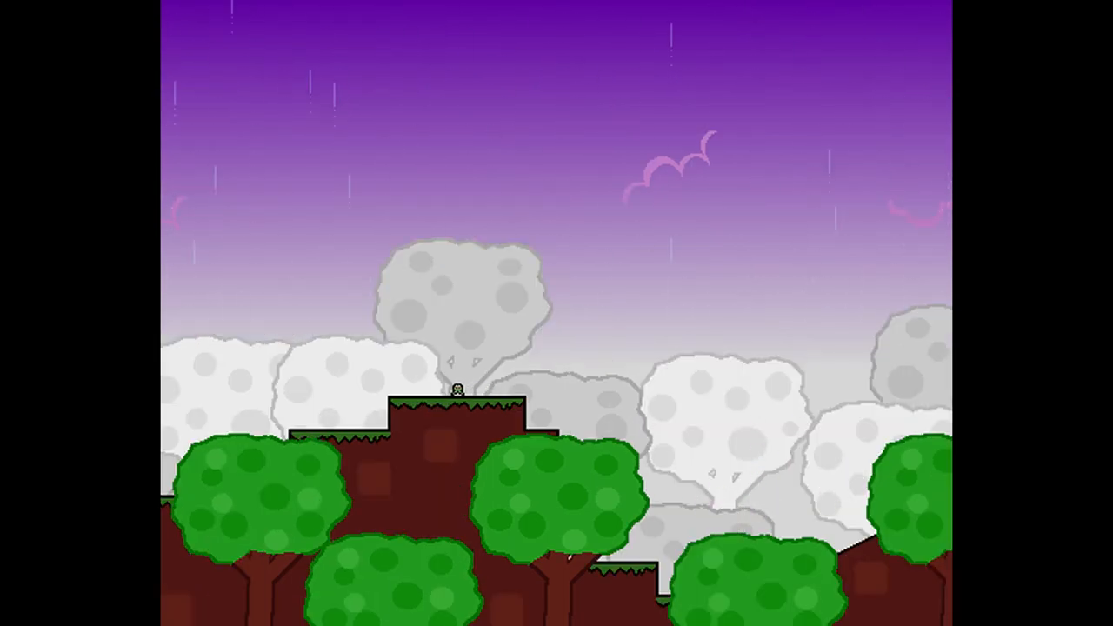
Step: Advance right through Gryphon Forest toward the tall rock pillars and green block
{"action": "scroll", "scroll_direction": "right", "scroll_amount": 3}
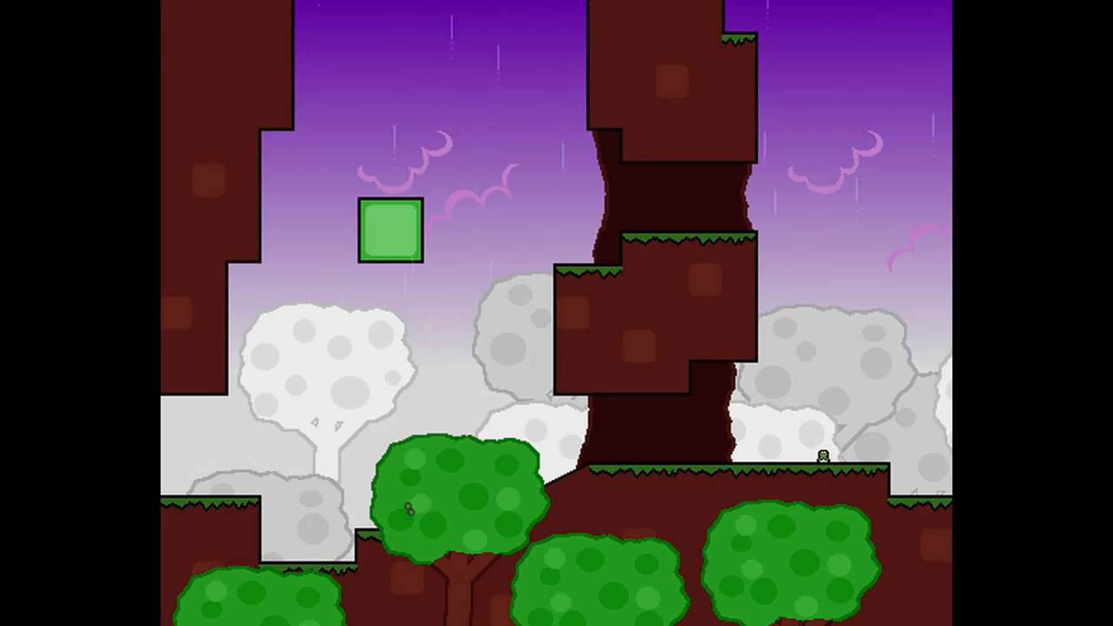